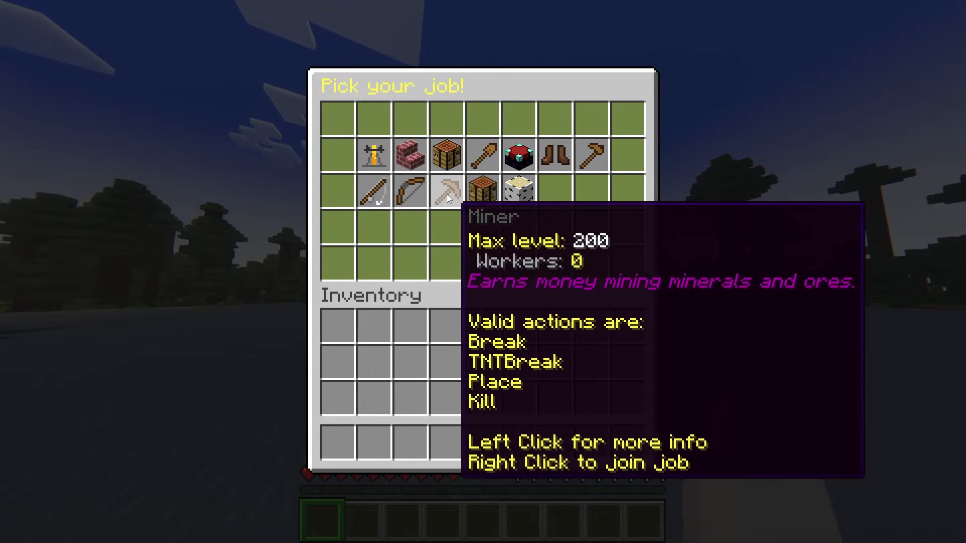
mouse_move(518, 201)
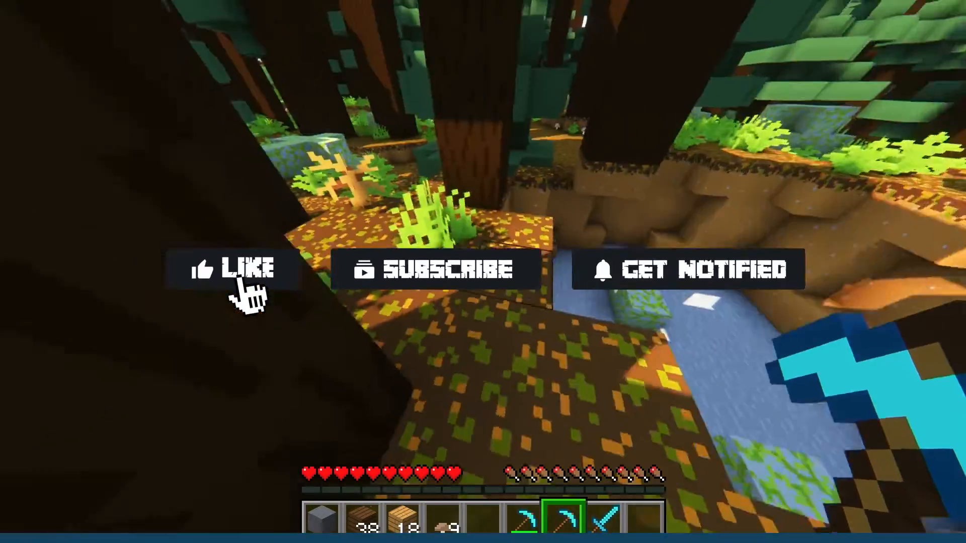
Join the Crafter and Miner jobs from their [Jobs] Join signs
click(240, 269)
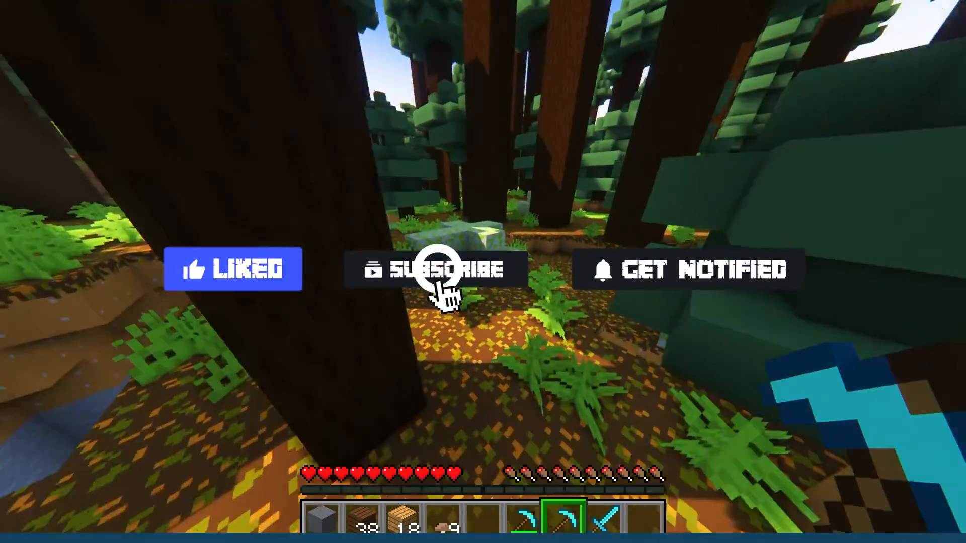
click(438, 282)
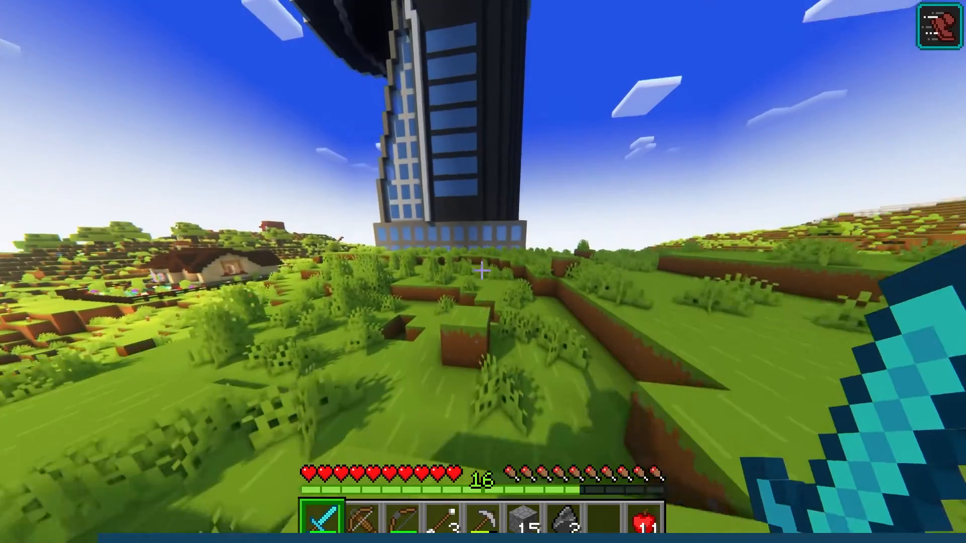
mouse_move(483, 271)
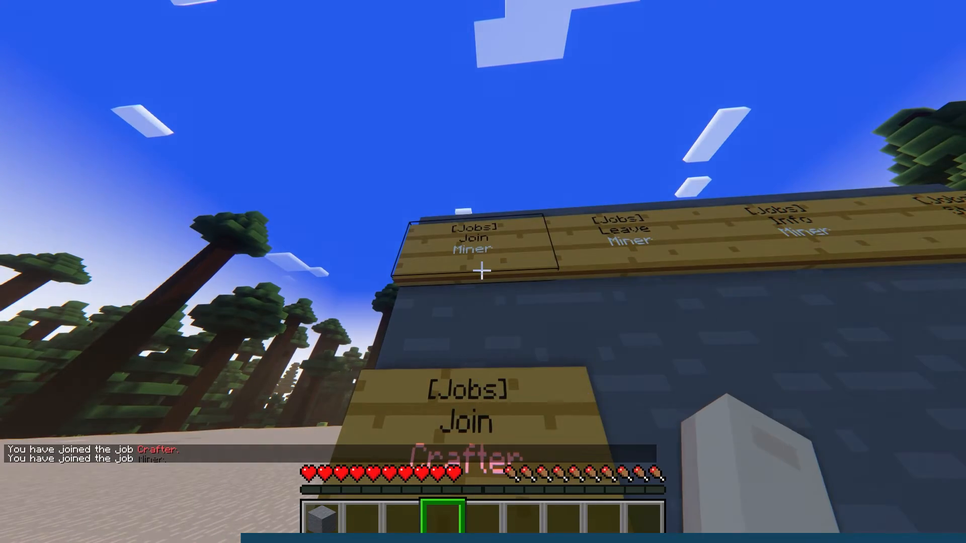
click(481, 271)
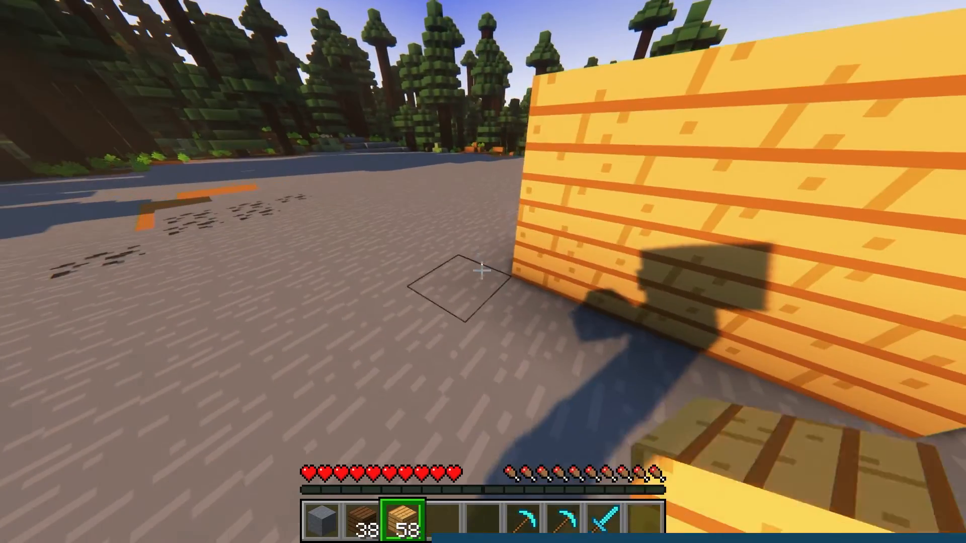
Place a plank block, then mine the iron ore and the stone block ahead
click(481, 279)
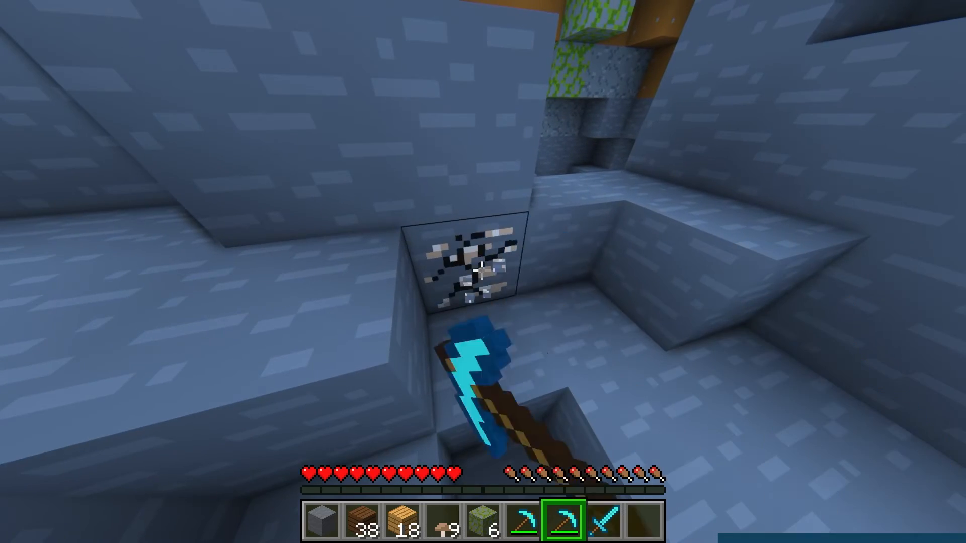
click(478, 270)
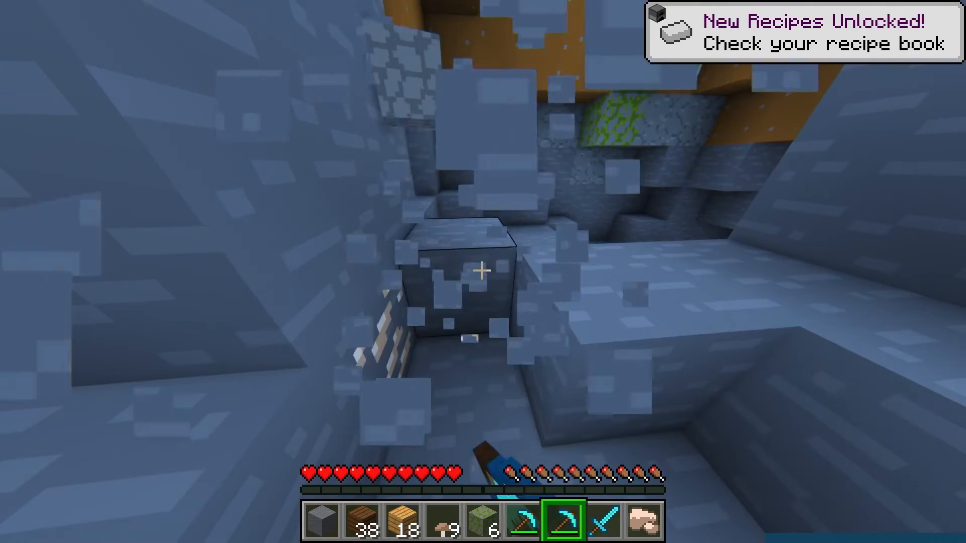
click(483, 274)
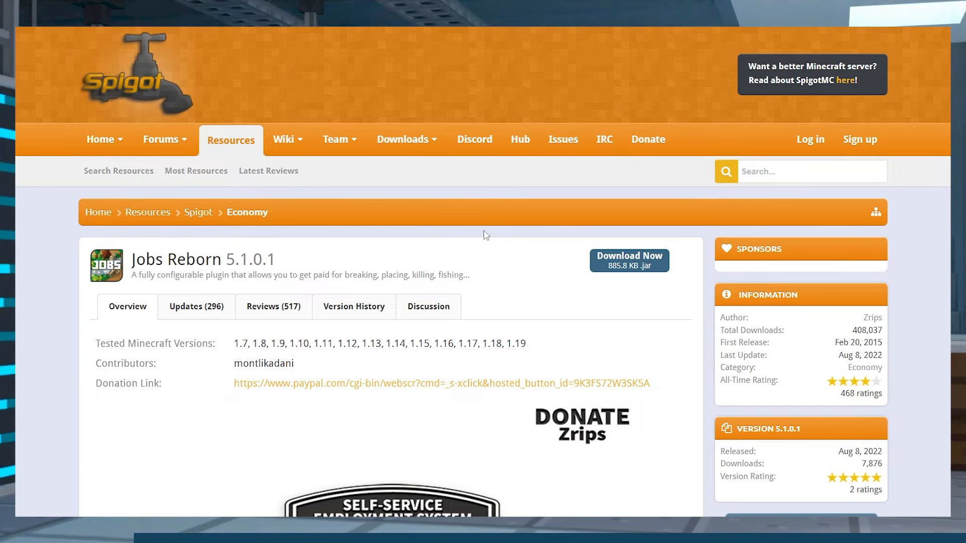
mouse_move(442, 239)
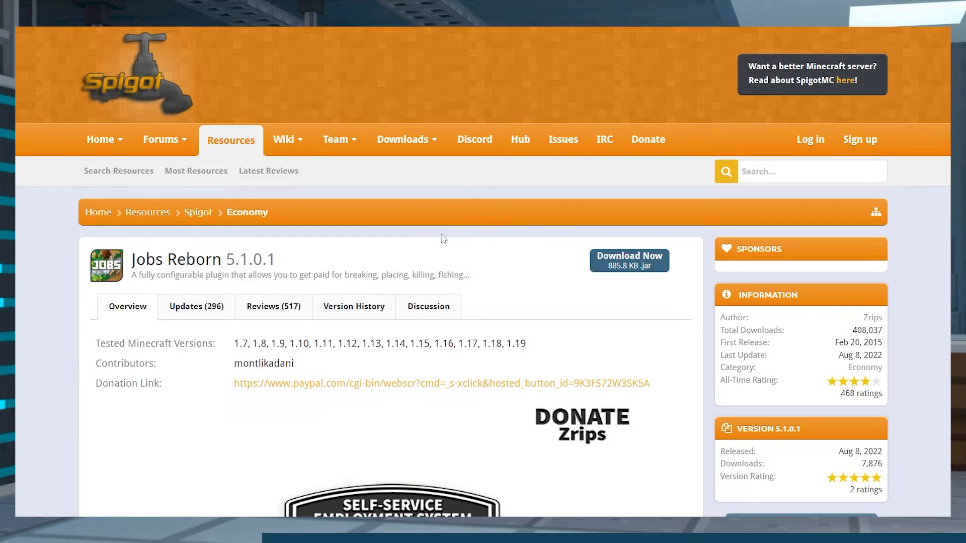
Download the Jobs Reborn 5.1.0.1 jar into the jobs reborn folder
click(629, 260)
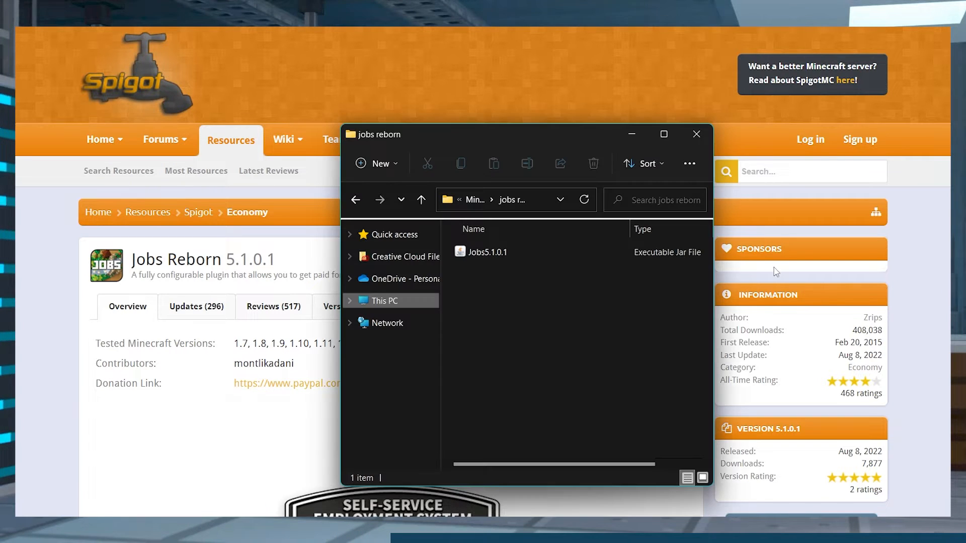
mouse_move(656, 286)
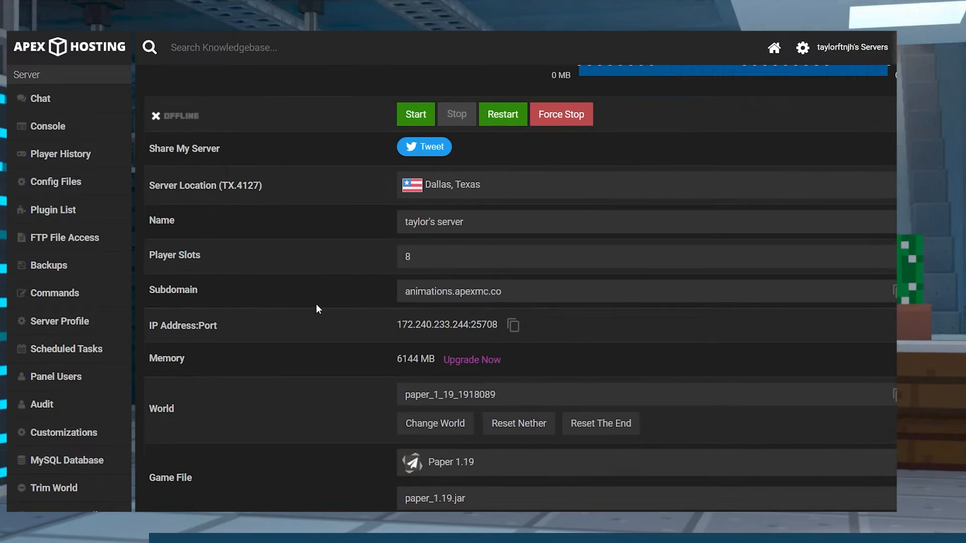
scroll(down, 3)
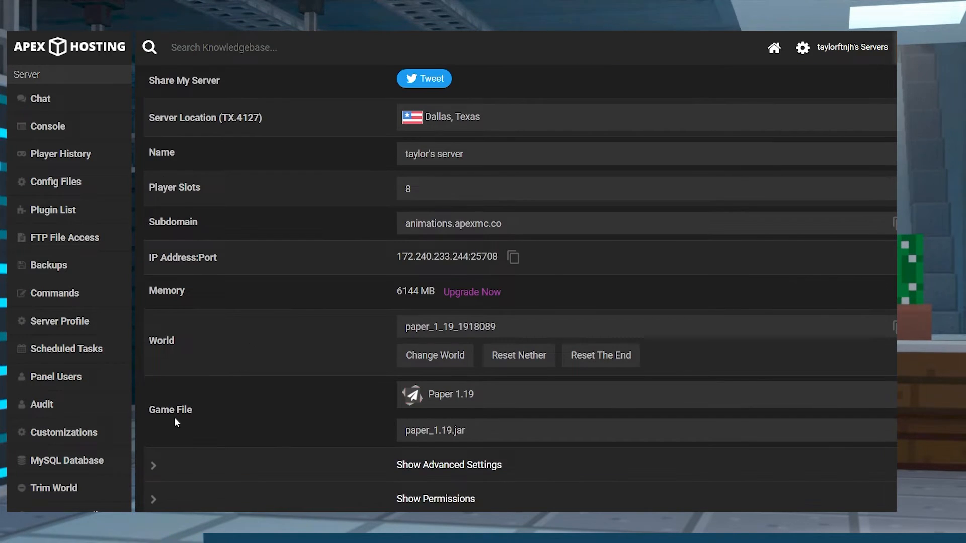
mouse_move(449, 407)
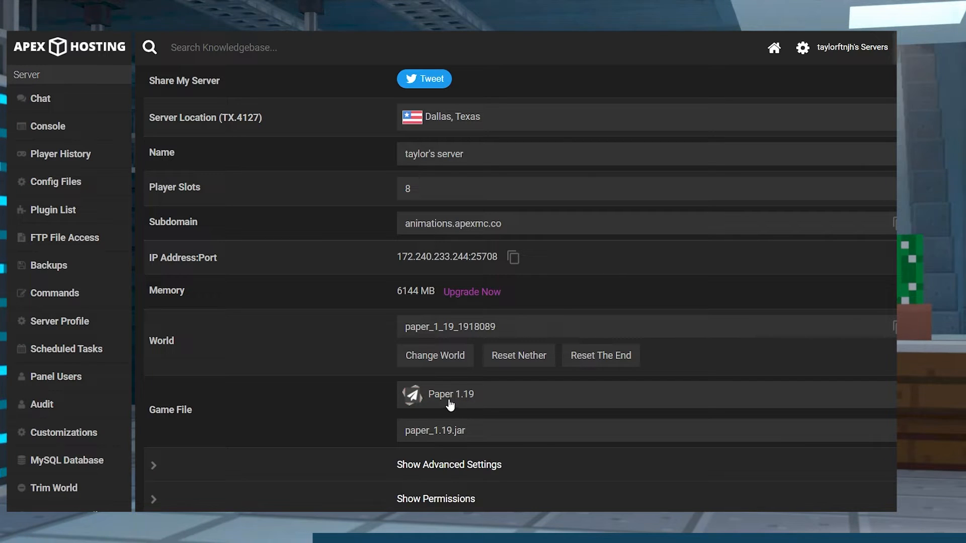
mouse_move(196, 284)
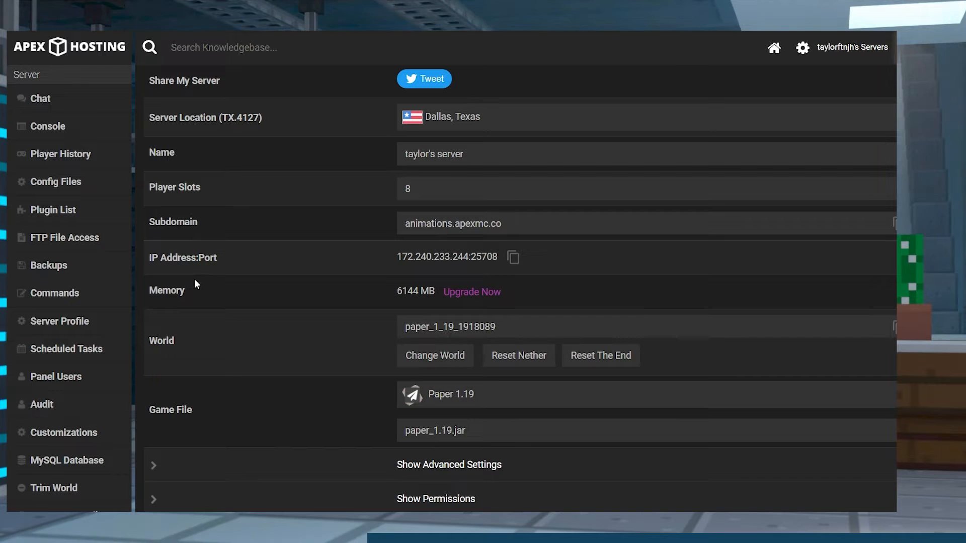
mouse_move(64, 238)
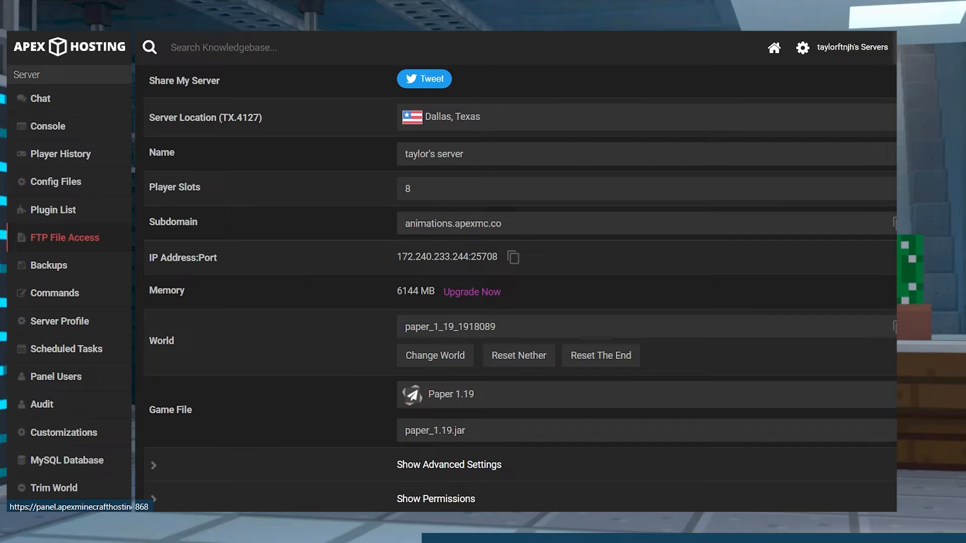
click(64, 237)
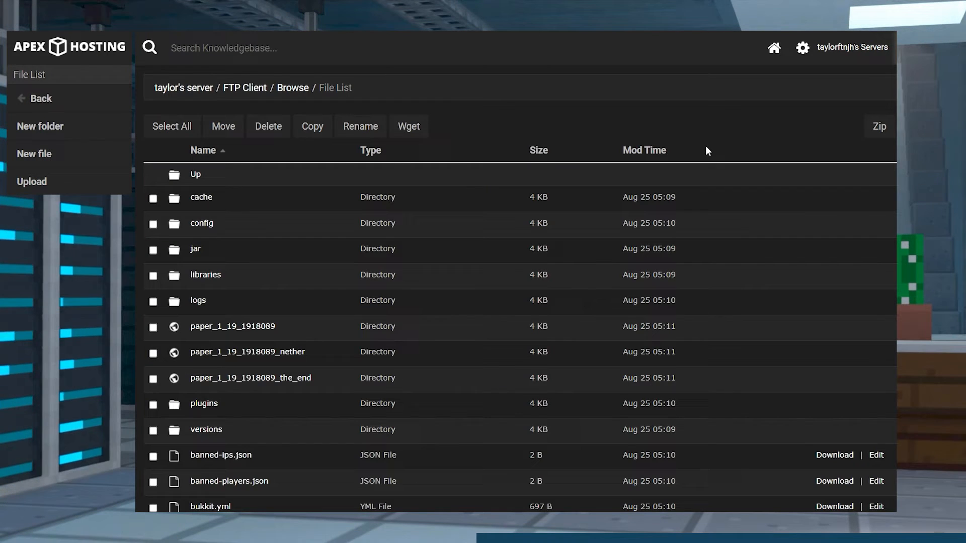
mouse_move(400, 346)
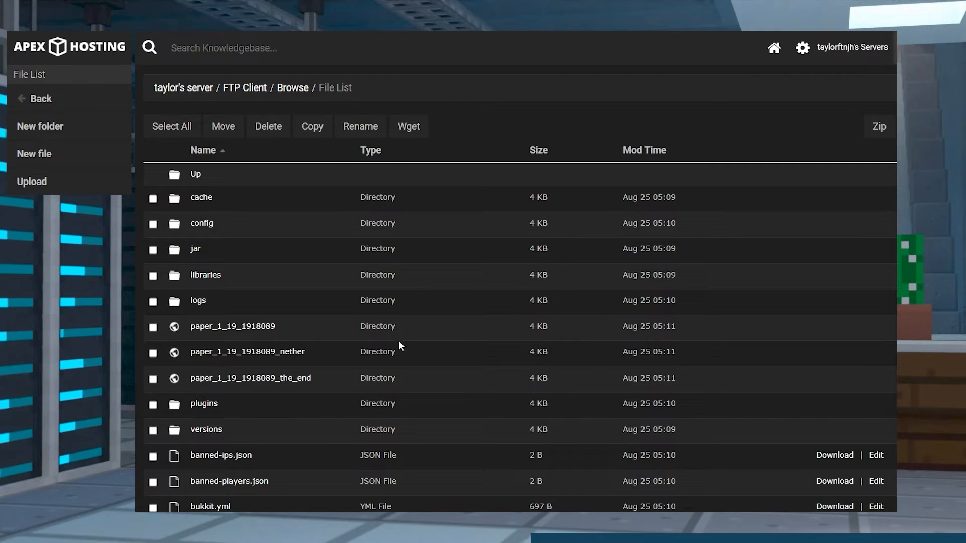
mouse_move(211, 410)
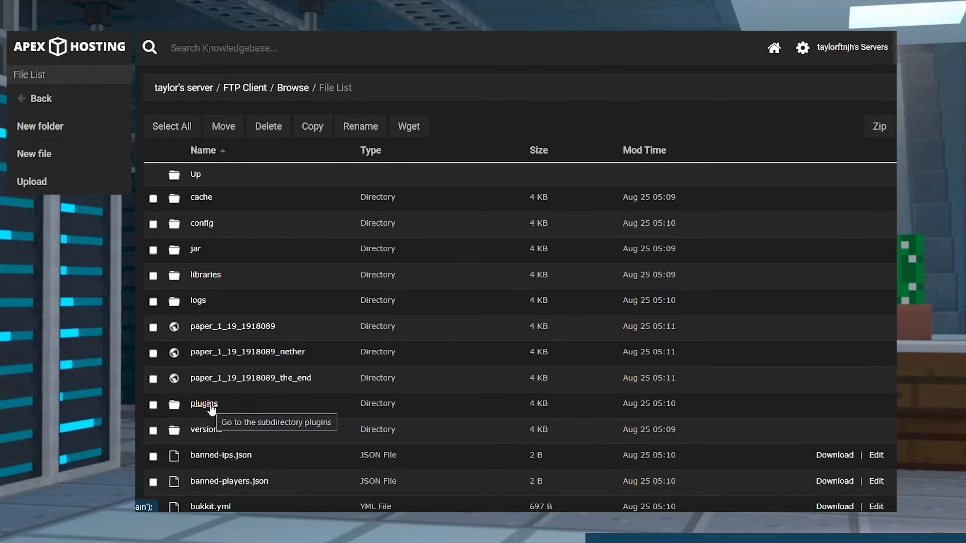
click(203, 403)
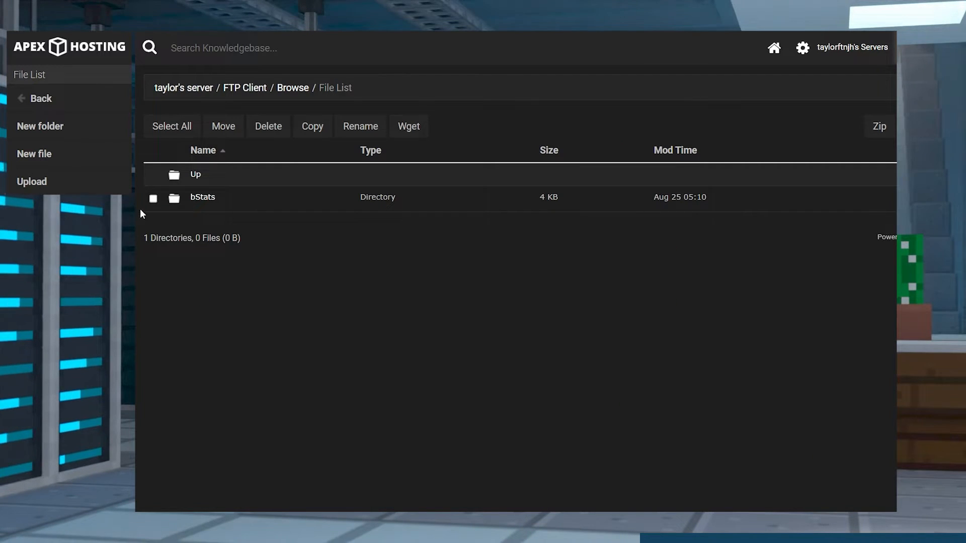
click(31, 181)
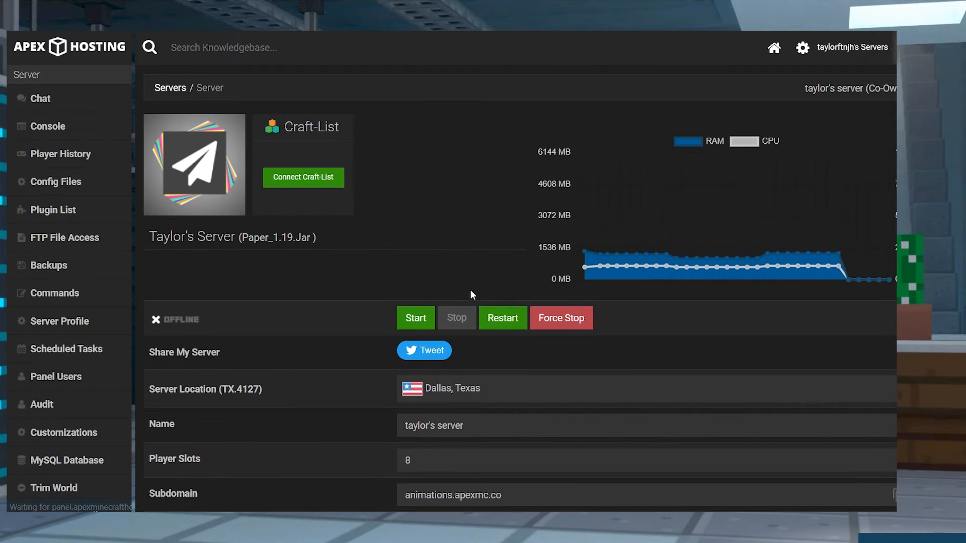
mouse_move(490, 317)
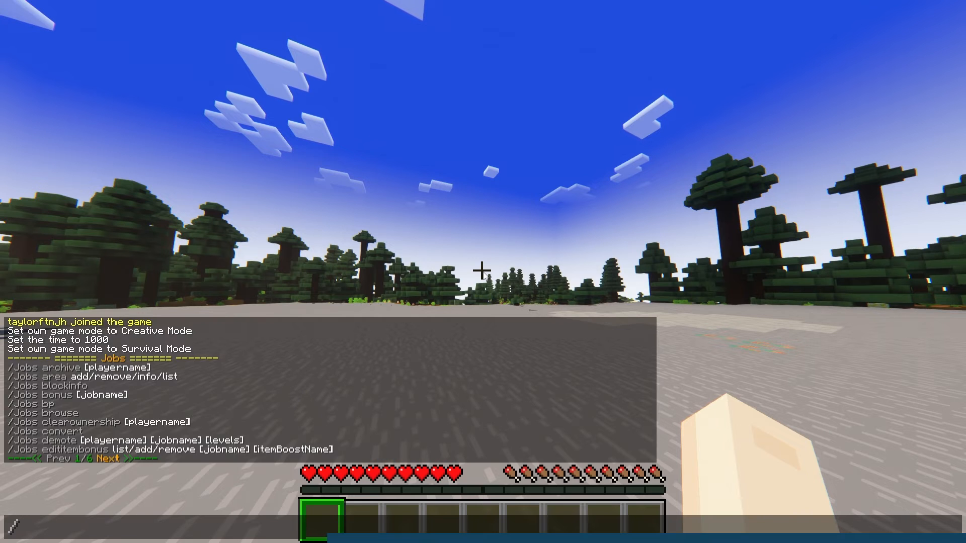
Run /jobs browse in chat to open the Pick your job! menu
text(jobs:jobs)
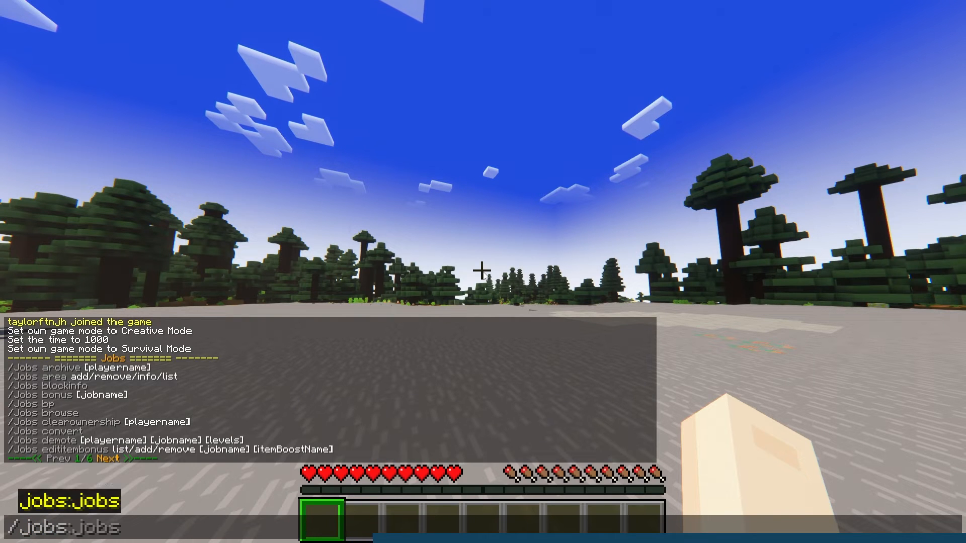
text(/jobs brows)
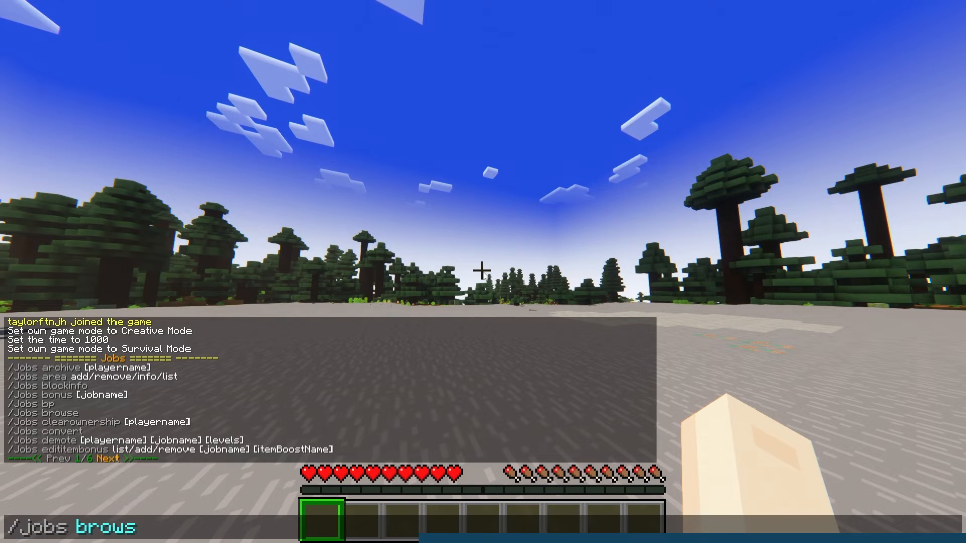
key(enter)
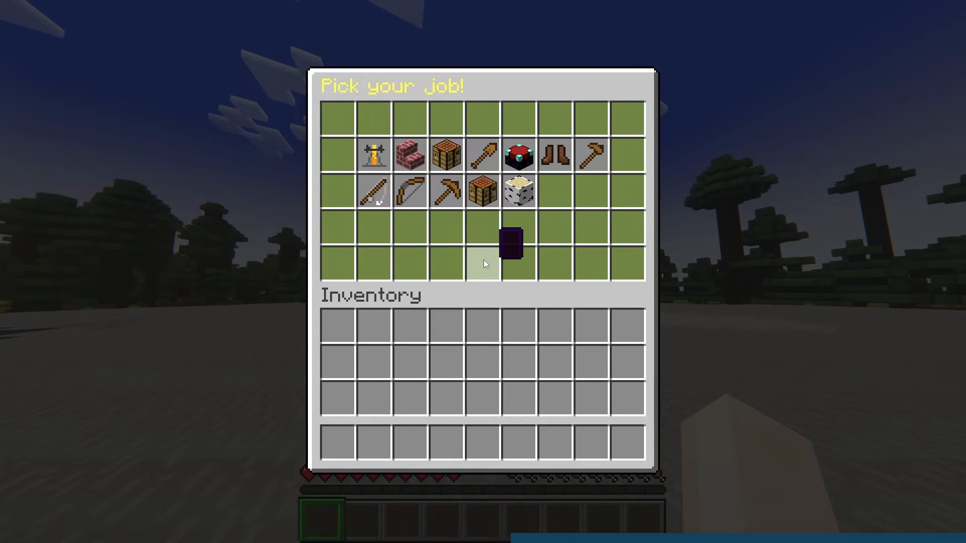
mouse_move(375, 155)
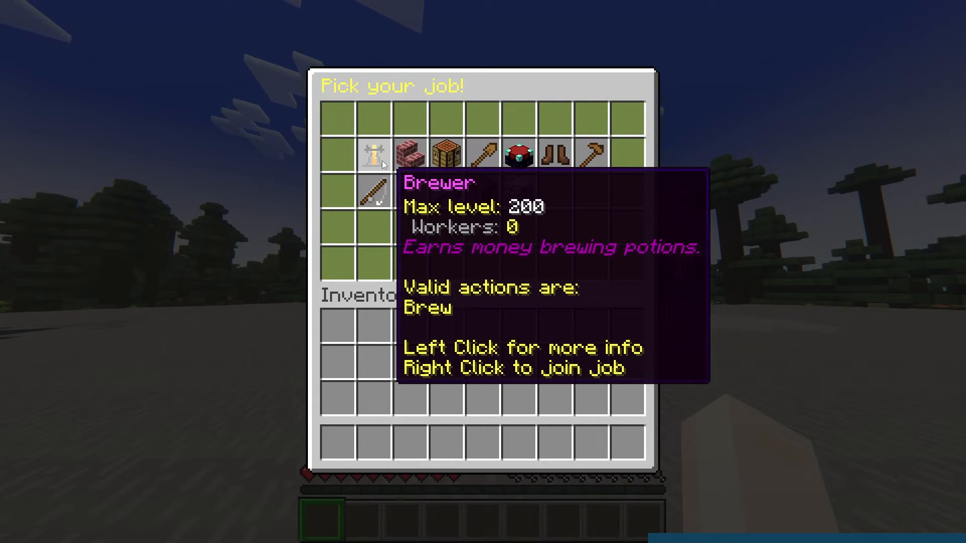
mouse_move(409, 160)
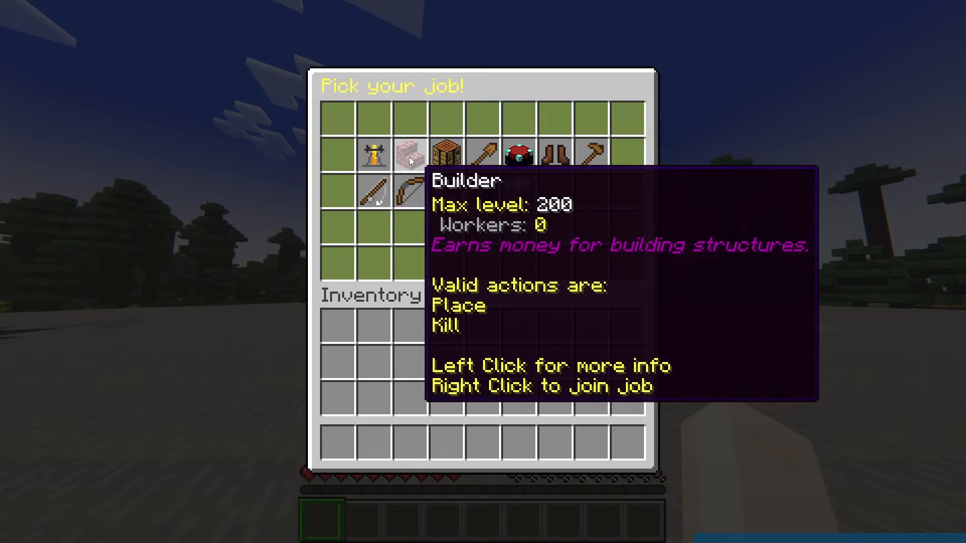
mouse_move(440, 159)
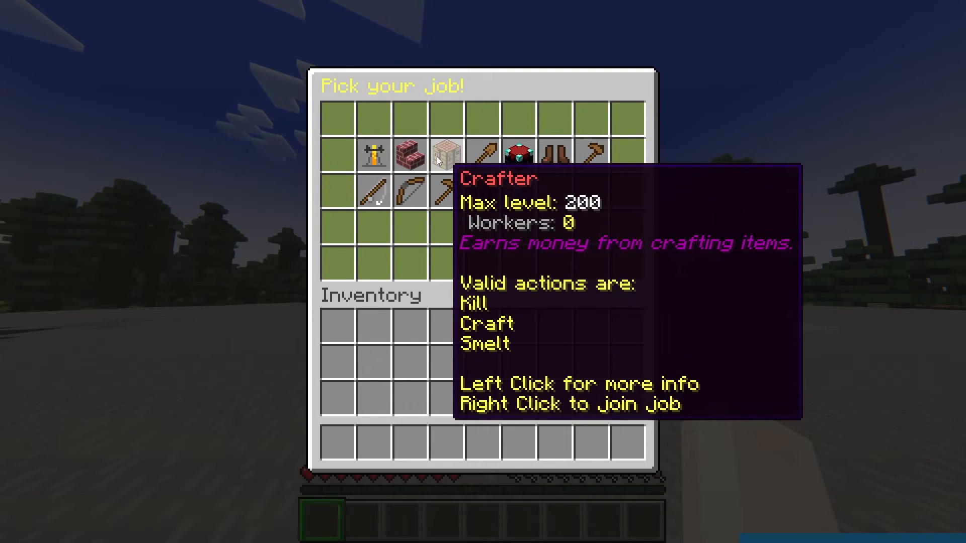
mouse_move(556, 155)
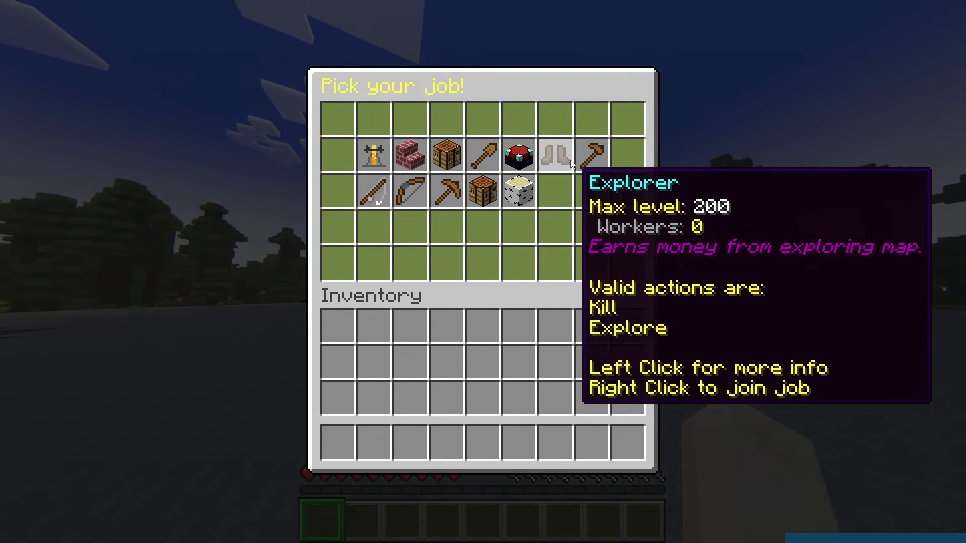
mouse_move(408, 194)
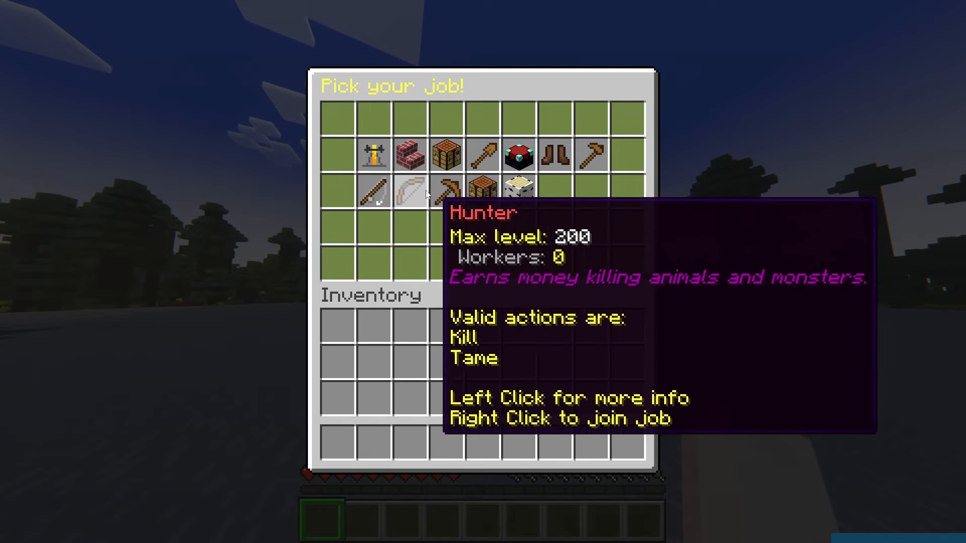
mouse_move(449, 196)
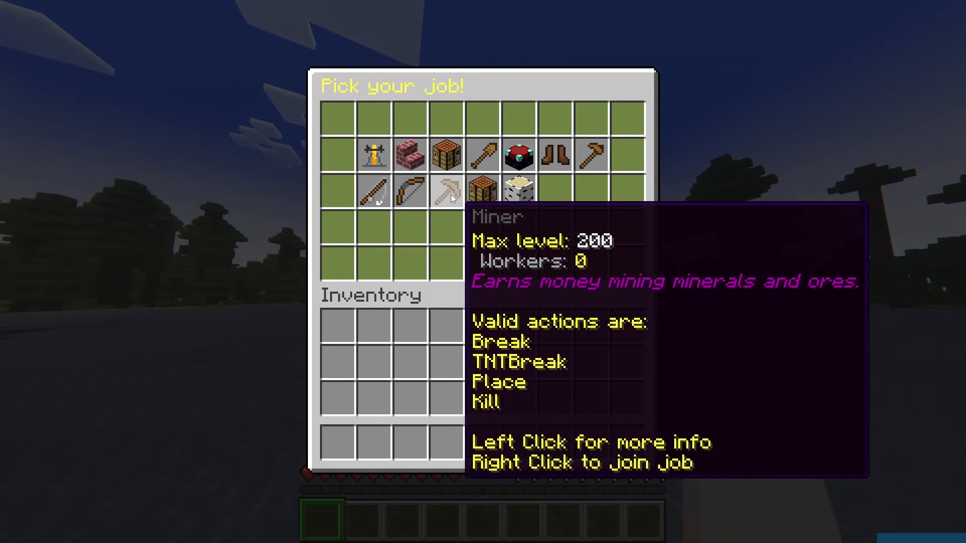
mouse_move(517, 200)
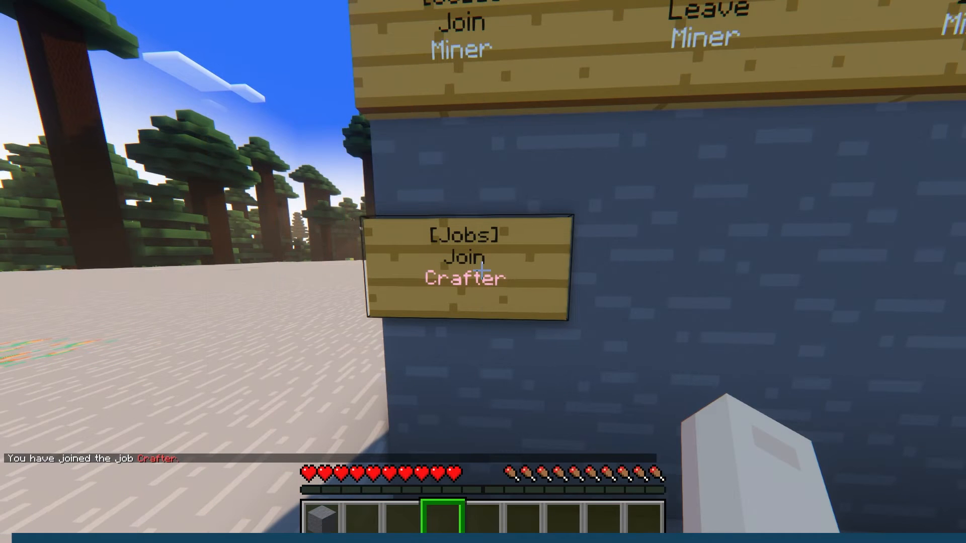
mouse_move(482, 270)
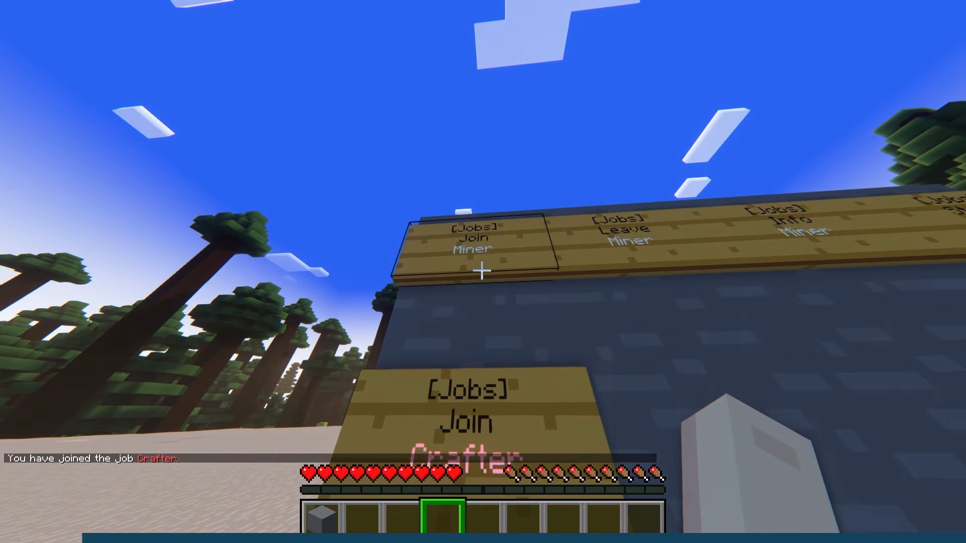
Join the Miner job from its wall sign
click(476, 247)
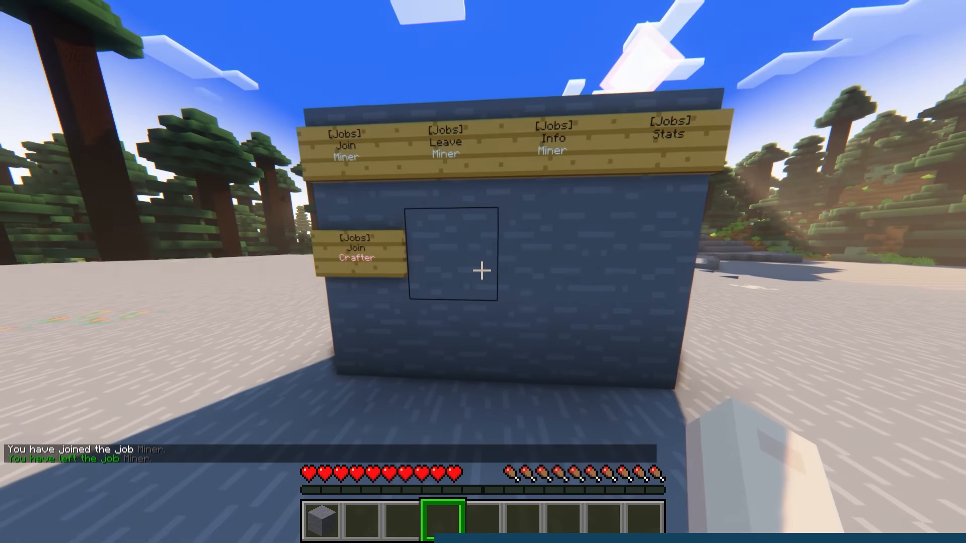
mouse_move(483, 270)
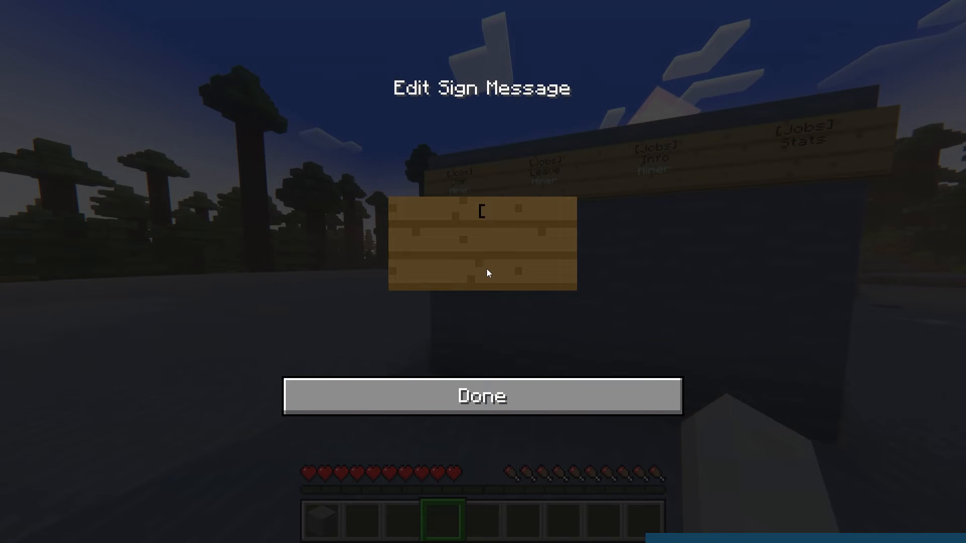
Write [Jobs], Join and Crafter on the new sign's first three lines
text([Jobs])
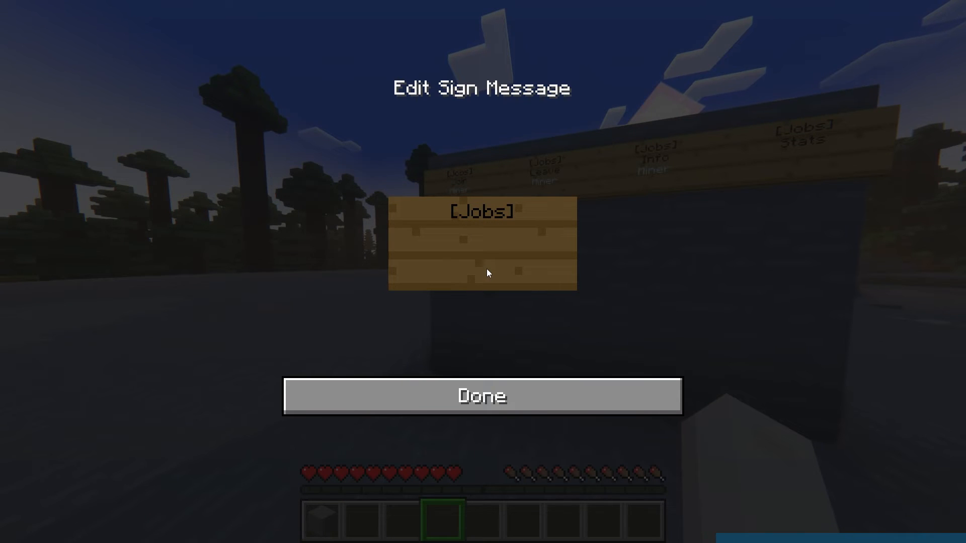
text(Join)
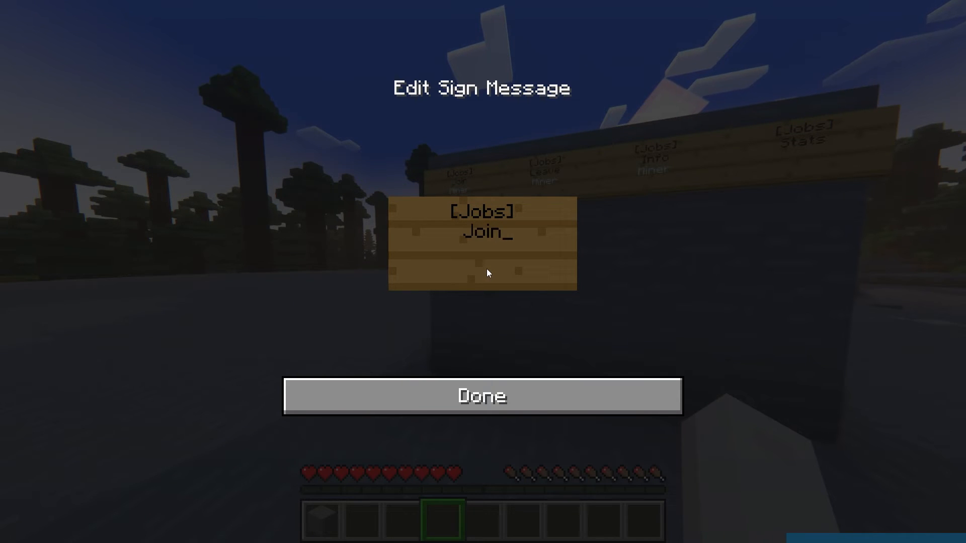
text(Crafter)
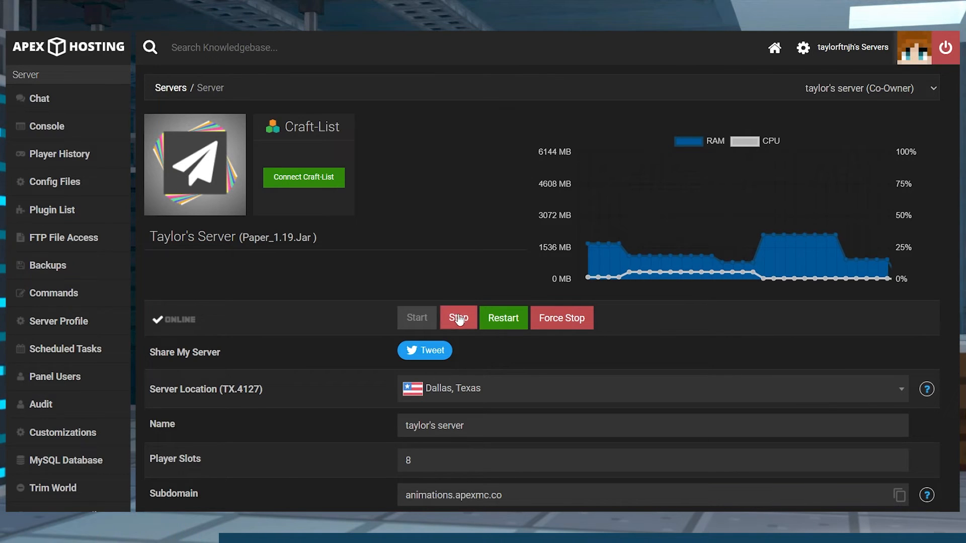
Stop the server so it shows as offline
click(457, 318)
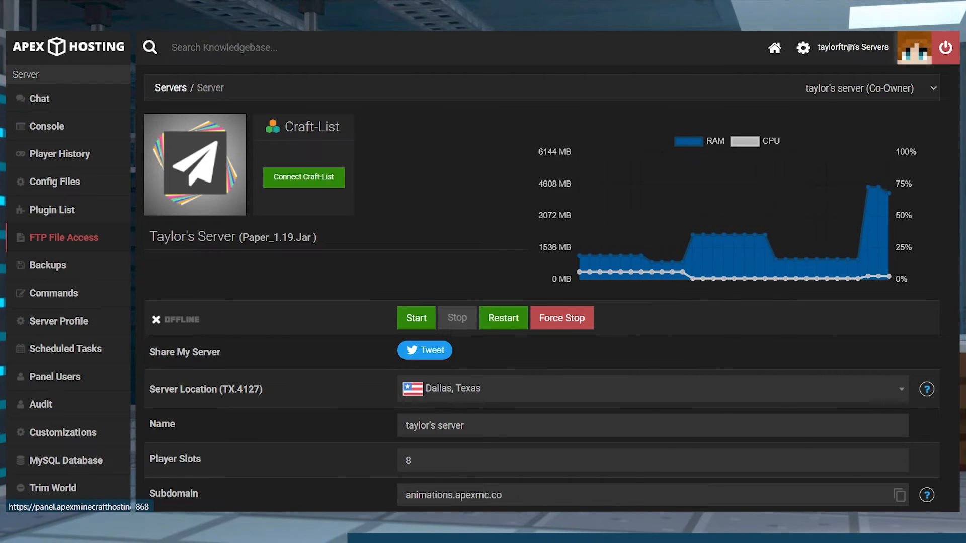
Navigate the FTP file browser into the plugins/Jobs folder with its config files
click(63, 237)
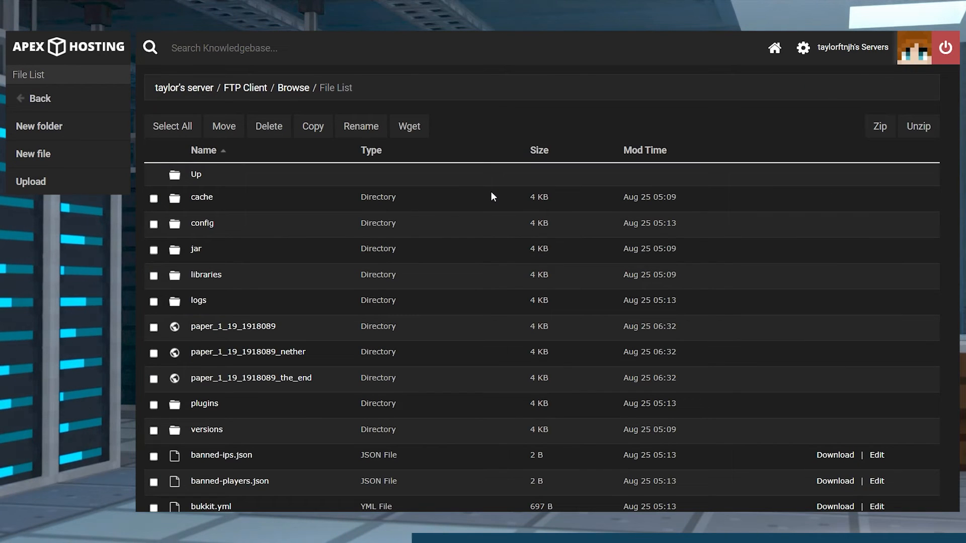
mouse_move(223, 407)
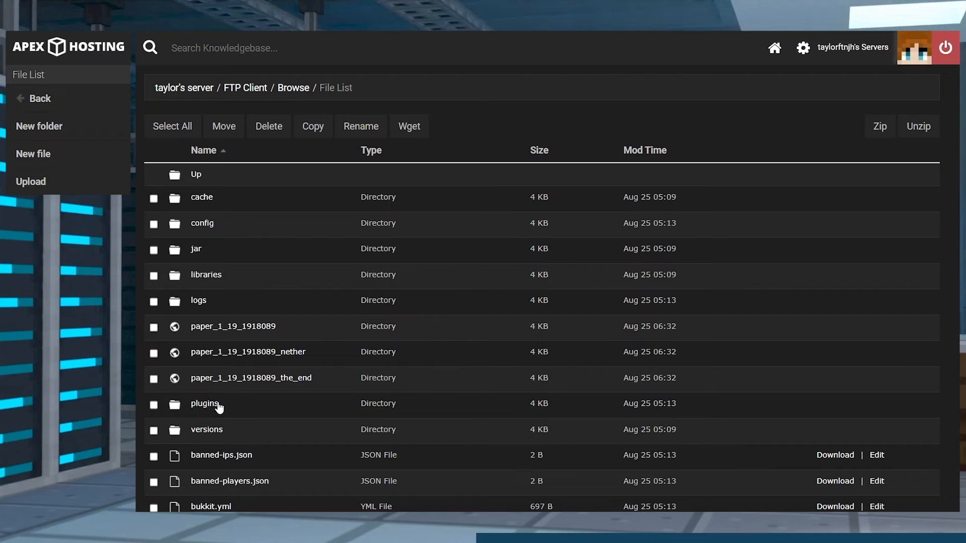
click(201, 404)
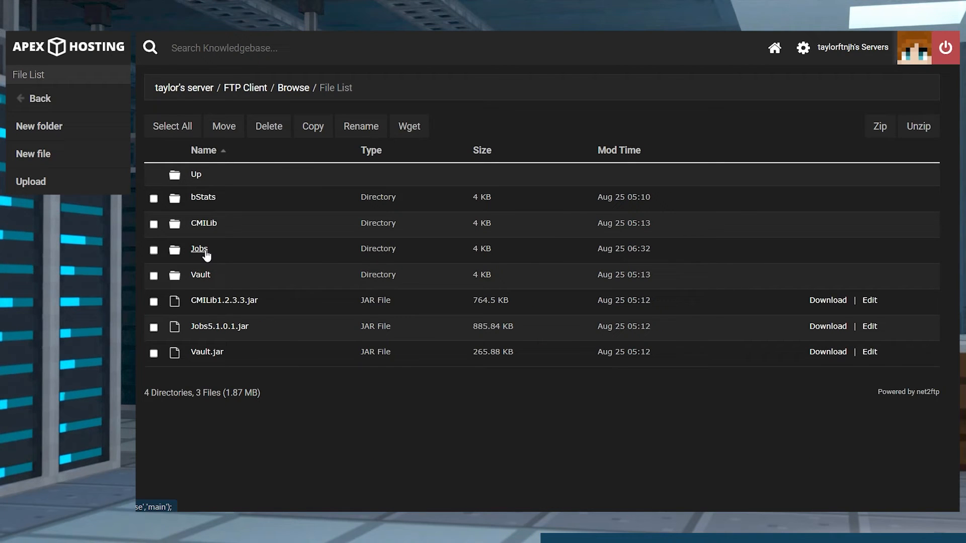
click(199, 249)
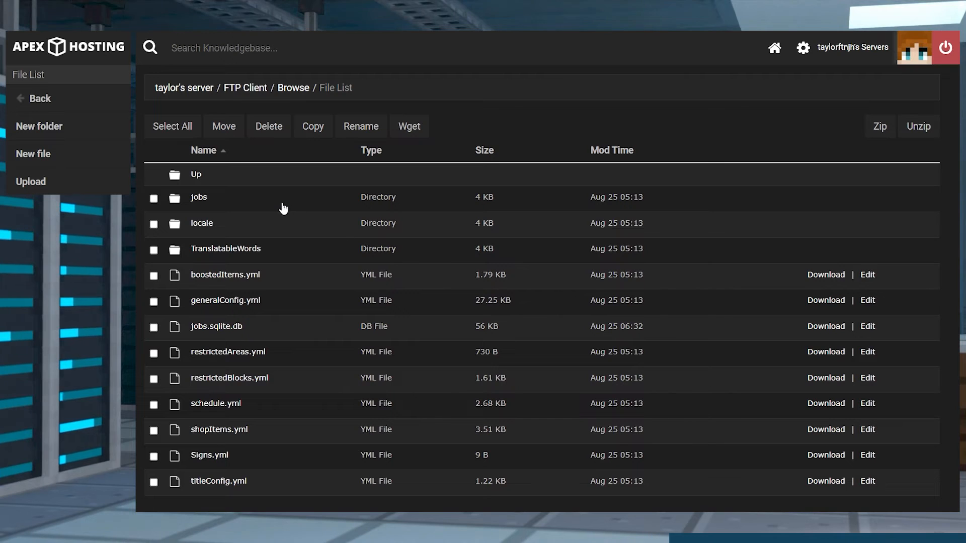
mouse_move(228, 314)
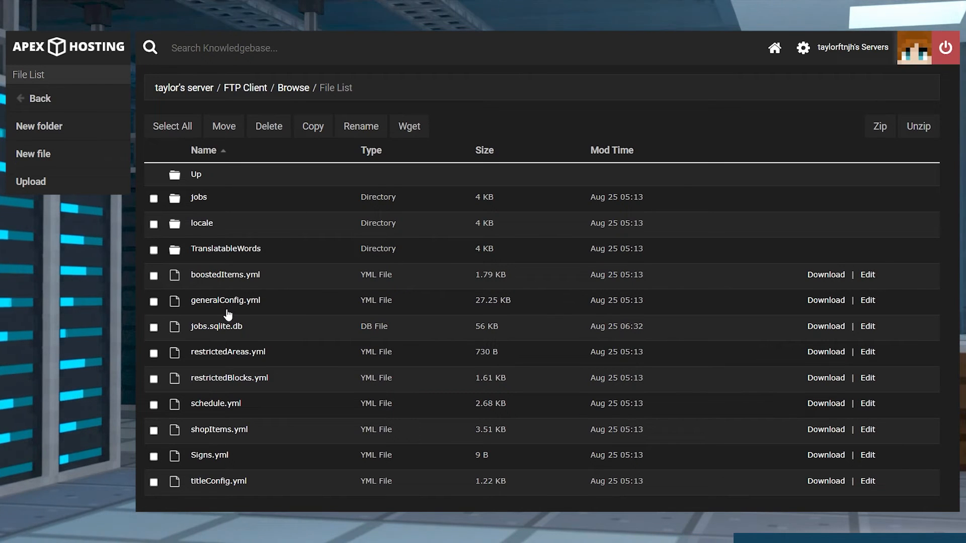
mouse_move(256, 406)
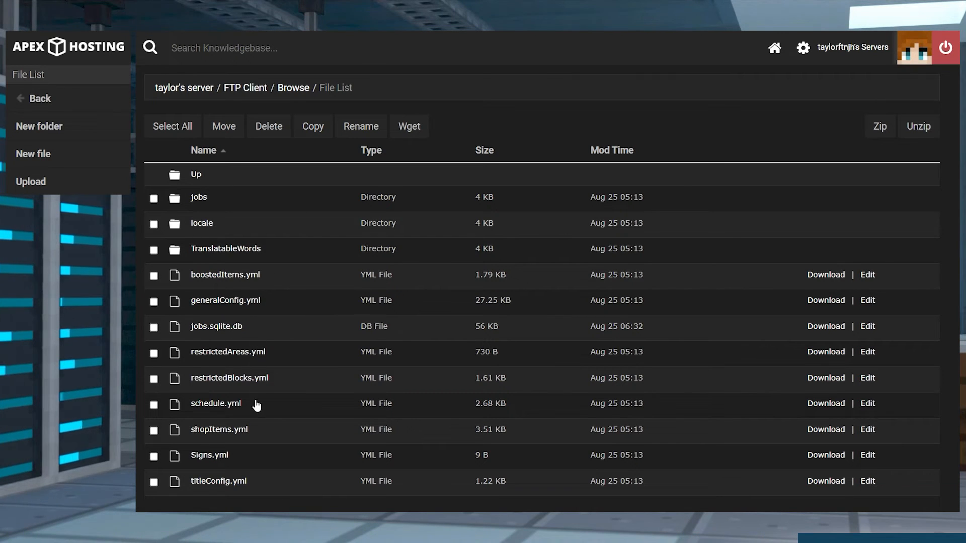
mouse_move(253, 466)
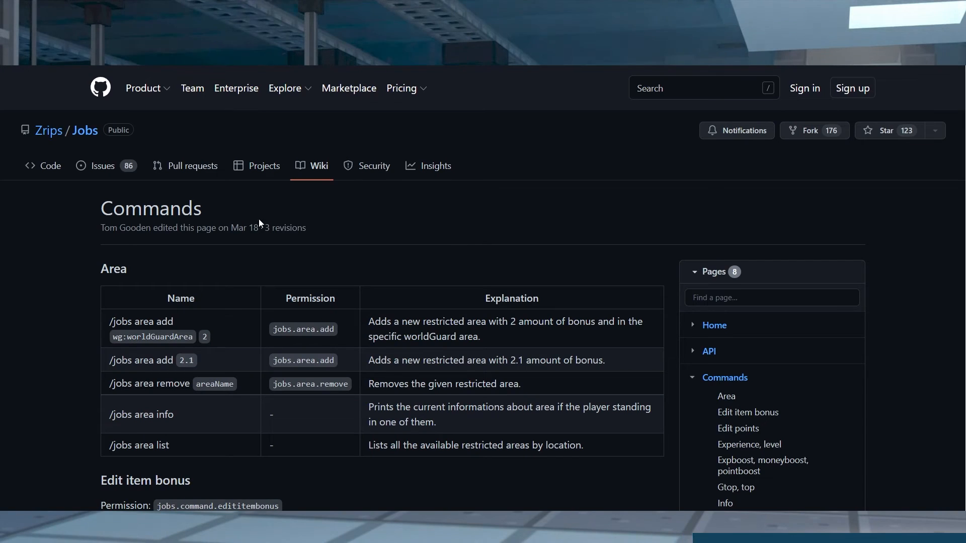
Scroll through the Jobs wiki Commands page listing area commands and permissions
scroll(down, 3)
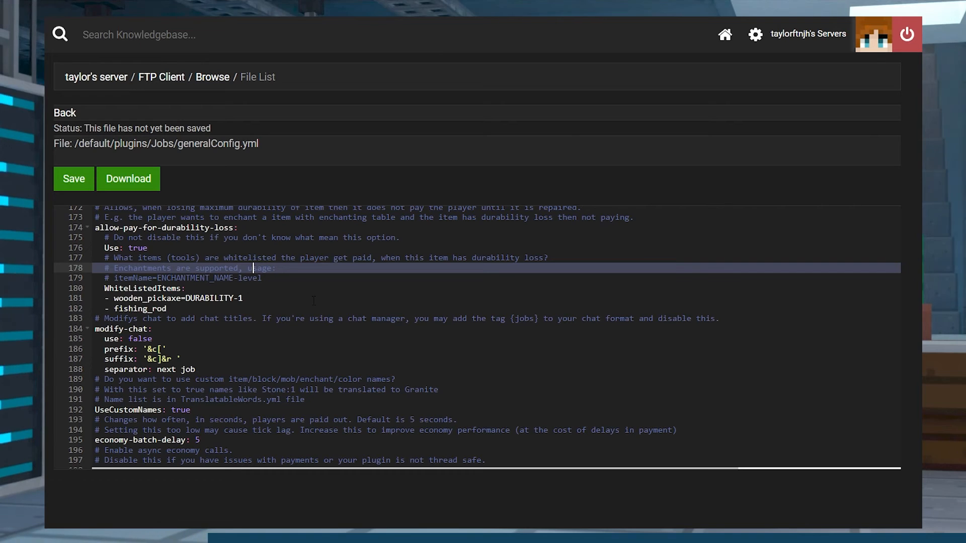
mouse_move(251, 361)
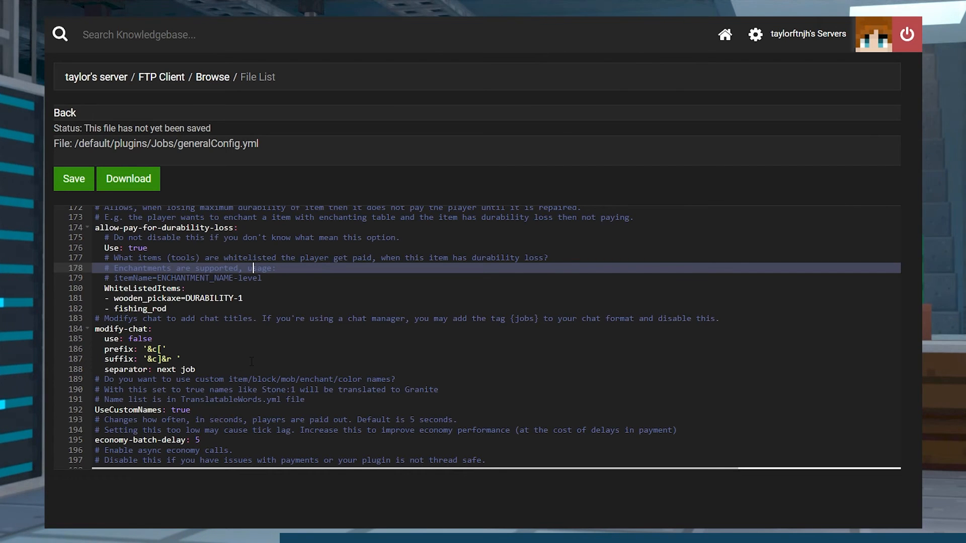
Edit generalConfig.yml's settings, including the chat separator line
click(196, 369)
text(')
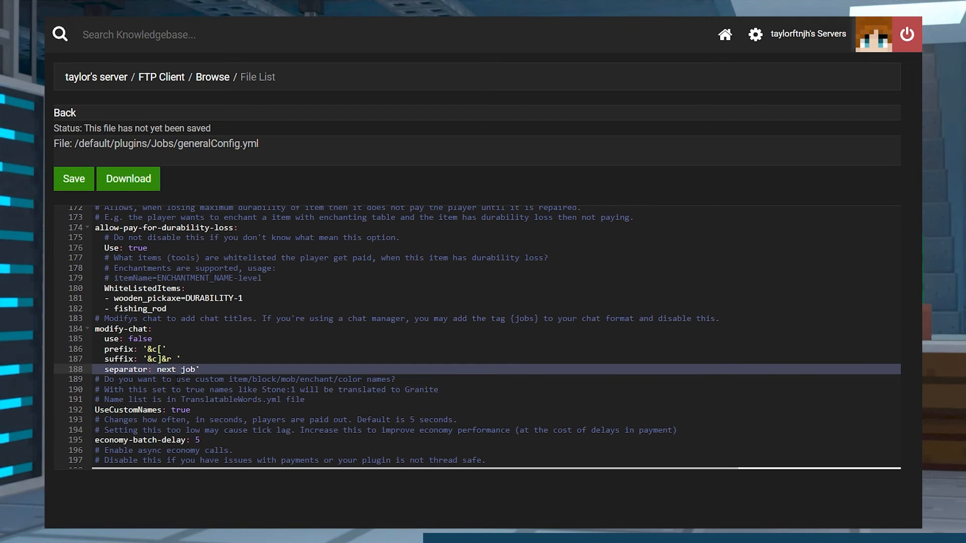
click(166, 349)
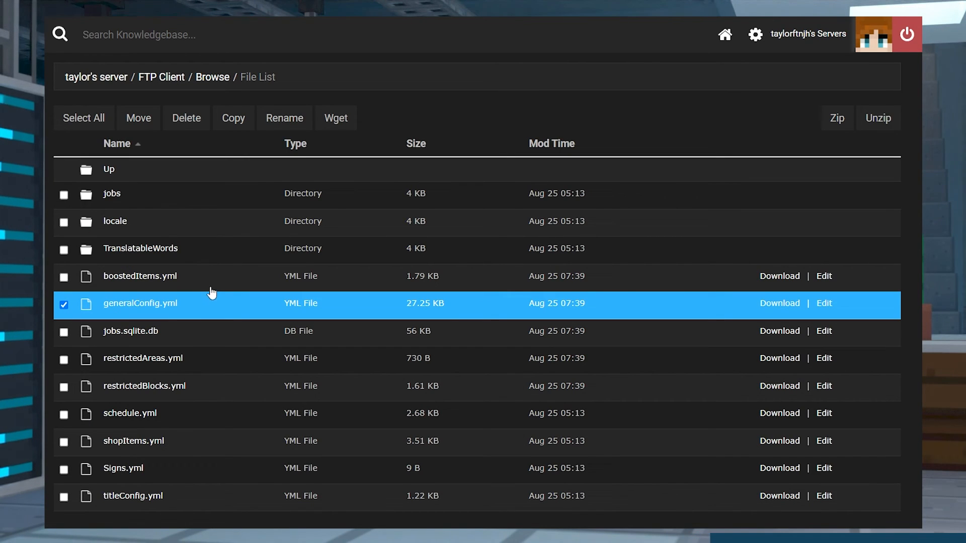
Delete generalConfig.yml from the Jobs folder and return to the server's main page
click(186, 117)
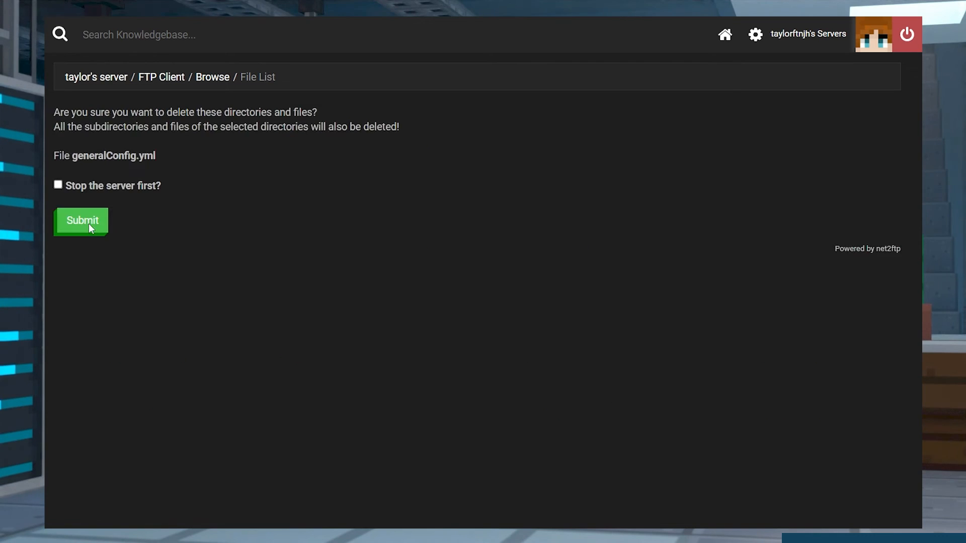
click(82, 221)
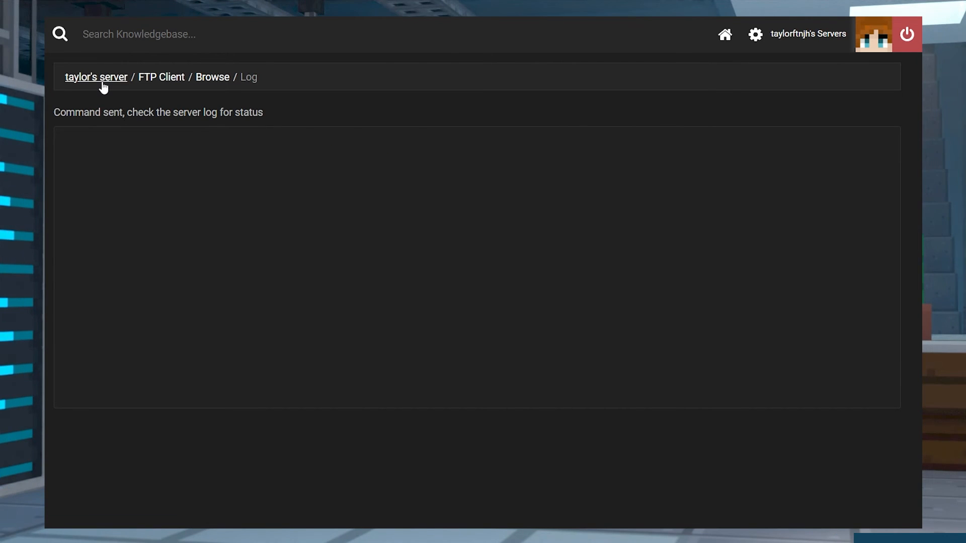
click(96, 77)
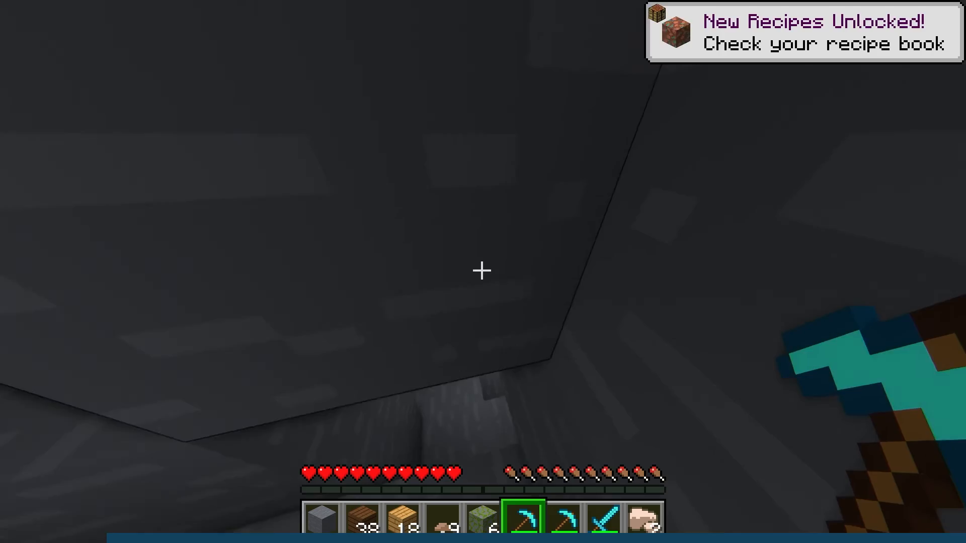
mouse_move(482, 271)
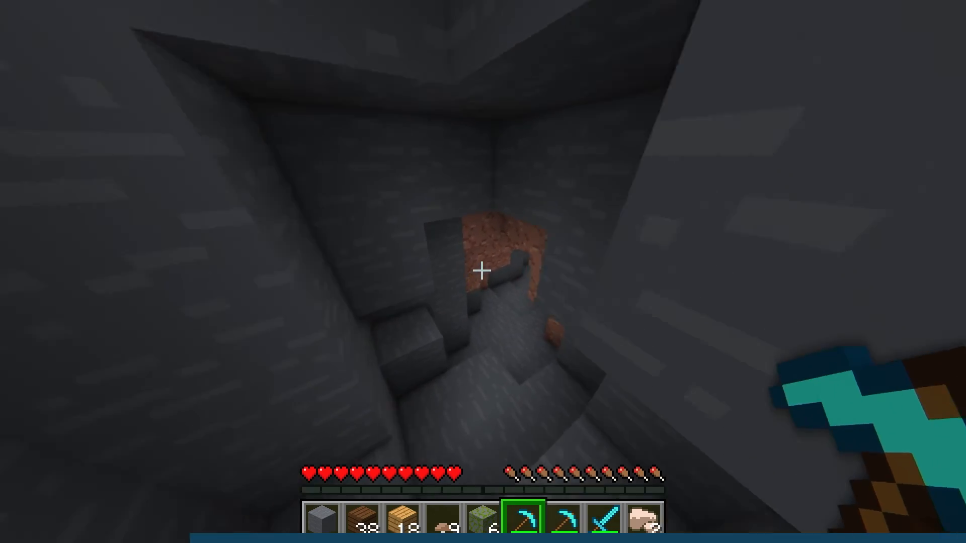